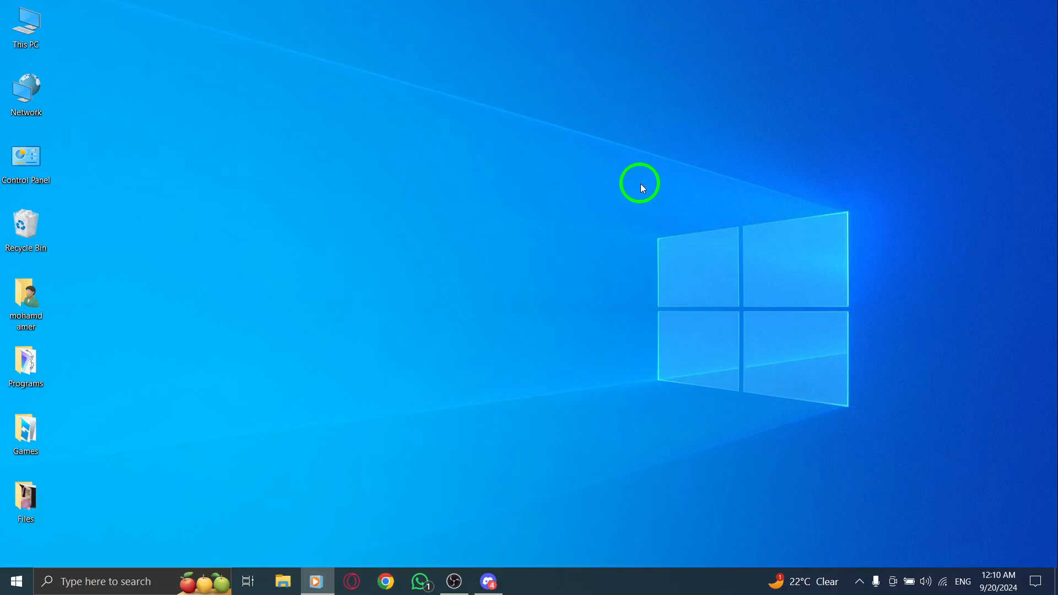
mouse_move(649, 430)
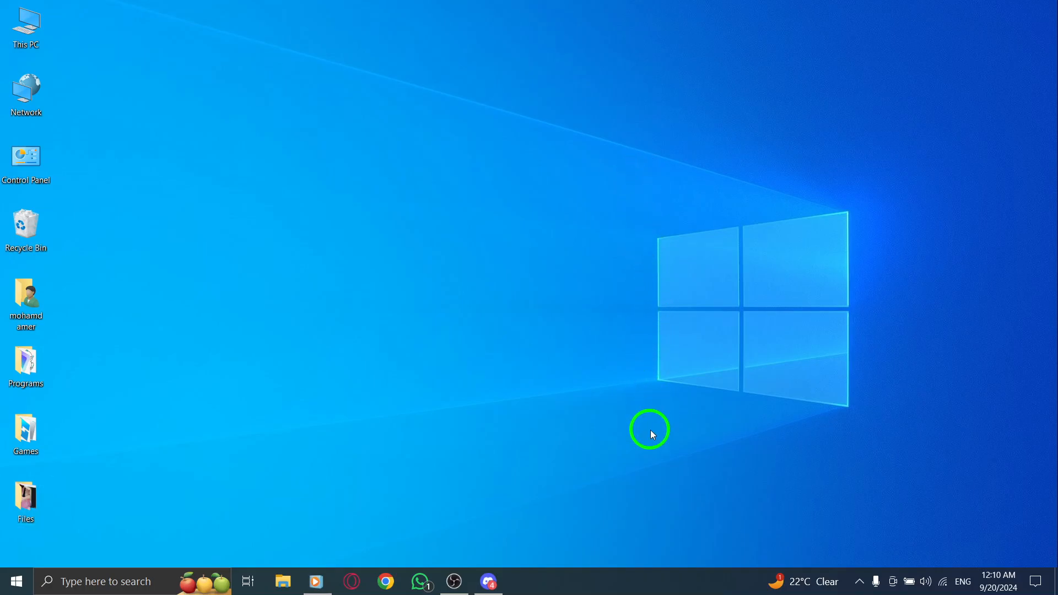
Launch Discord from its taskbar icon to show the friends page
left_click(487, 581)
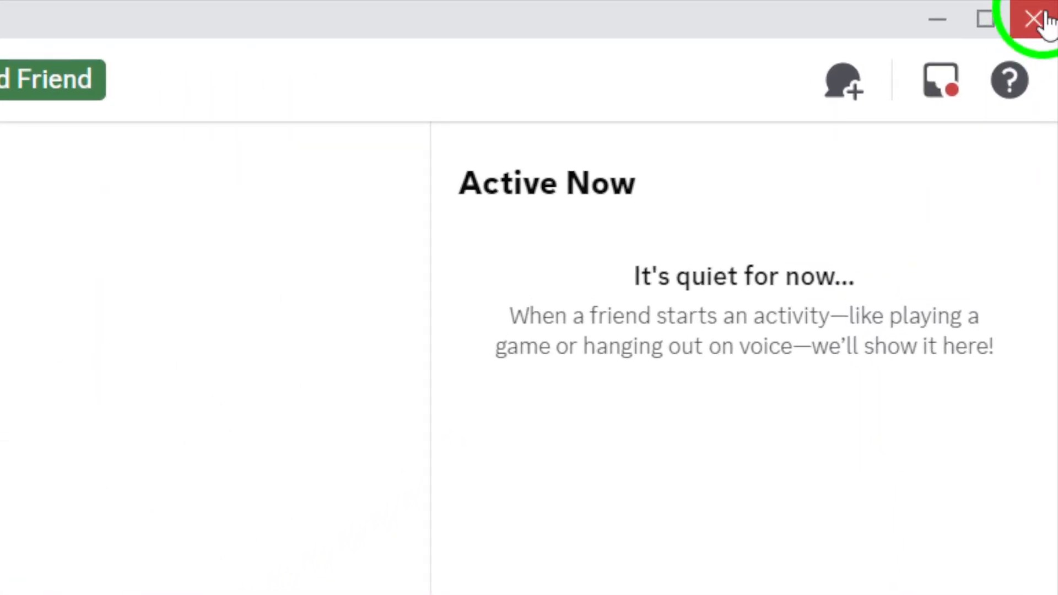
left_click(1034, 18)
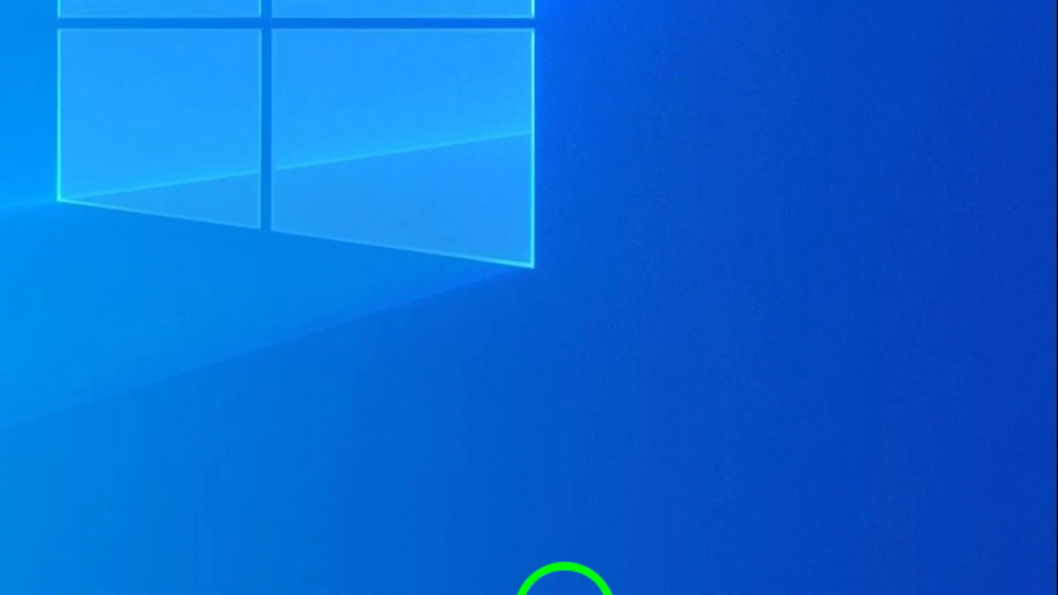
left_click(488, 581)
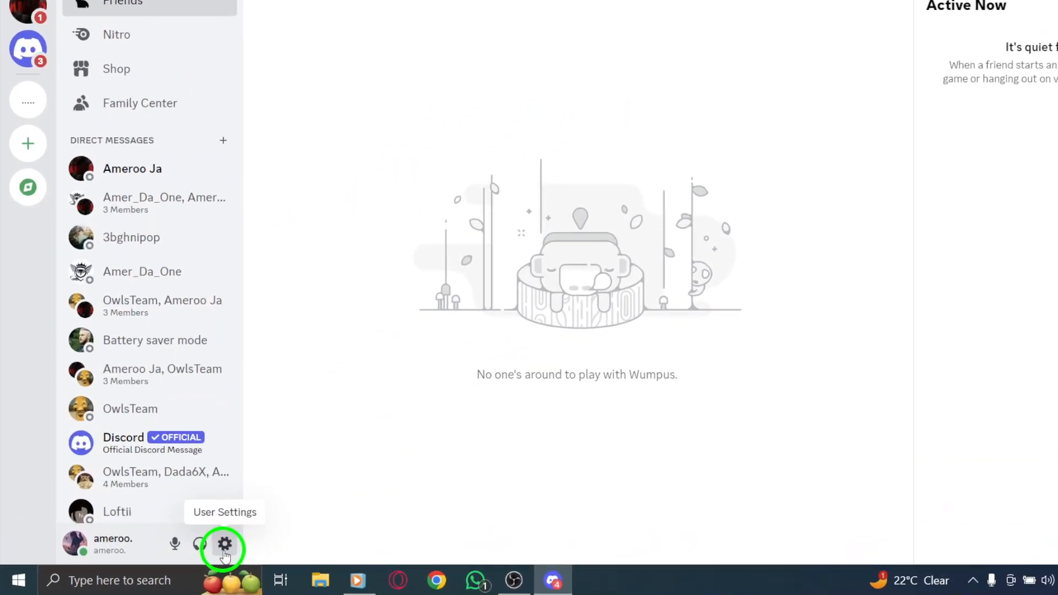
left_click(225, 543)
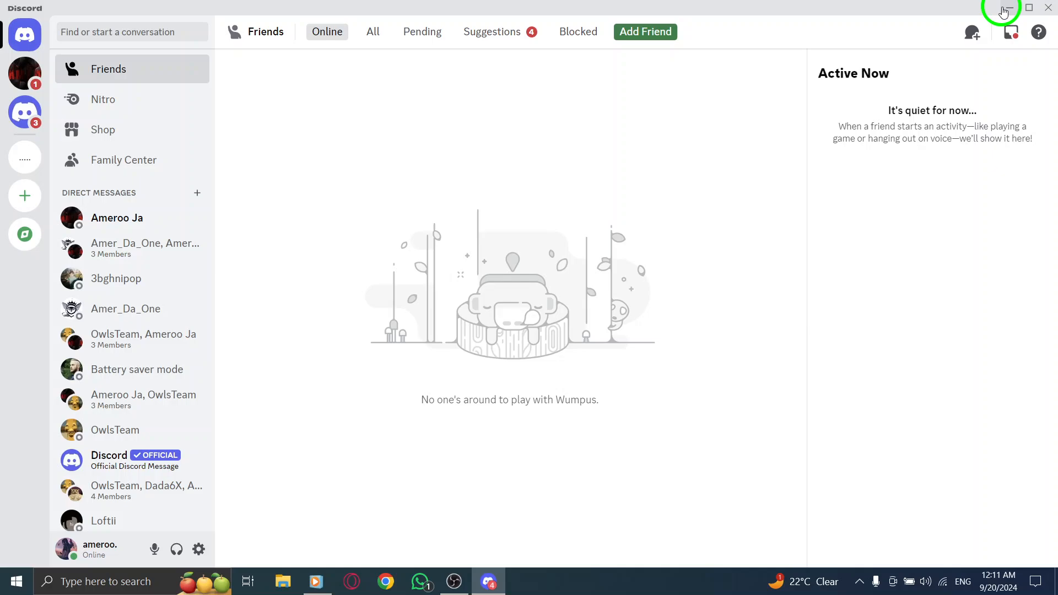
mouse_move(571, 95)
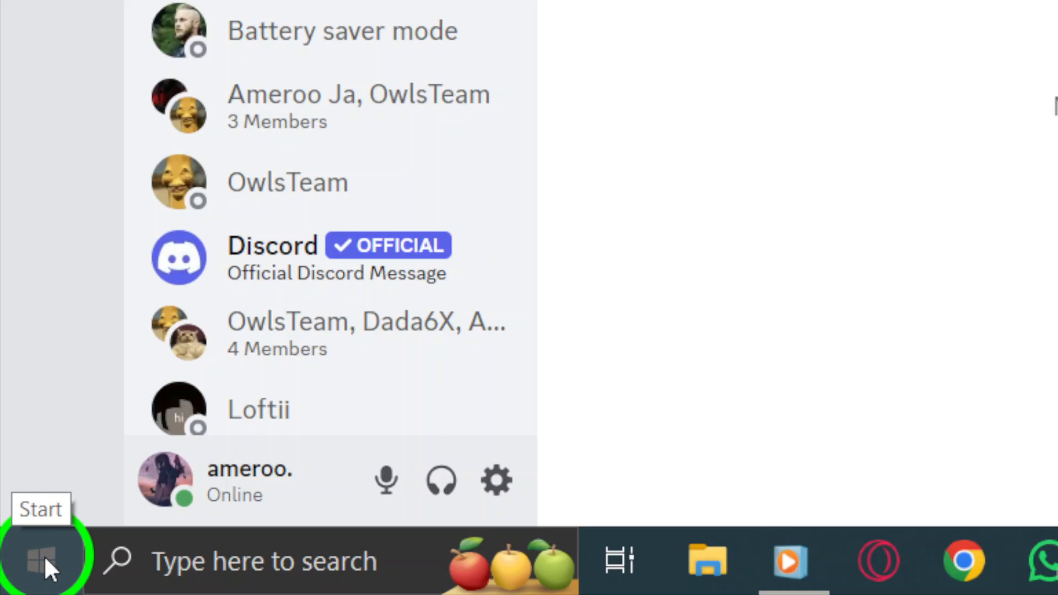
left_click(40, 560)
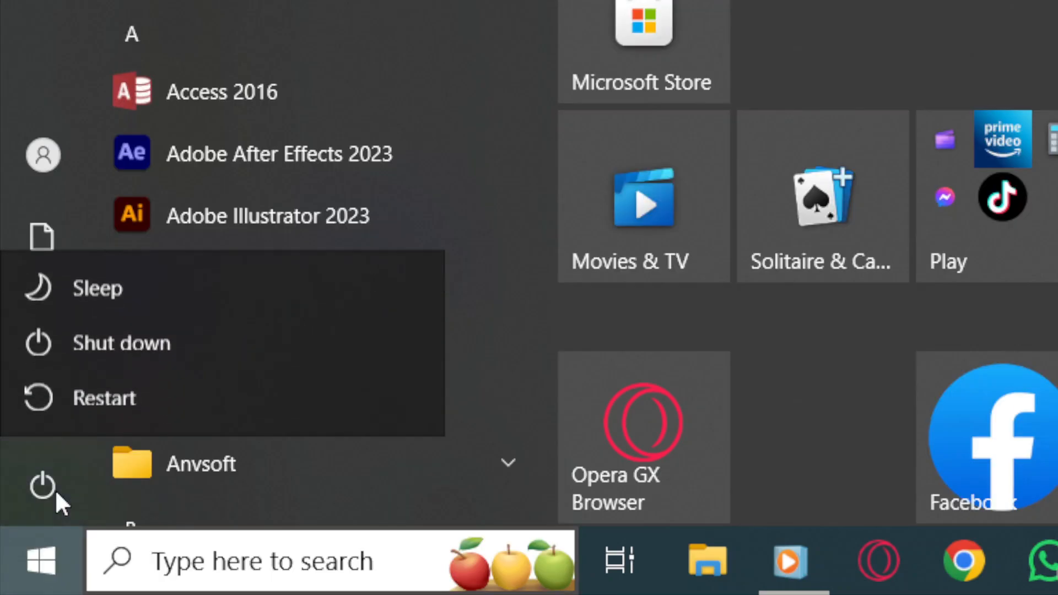
mouse_move(165, 365)
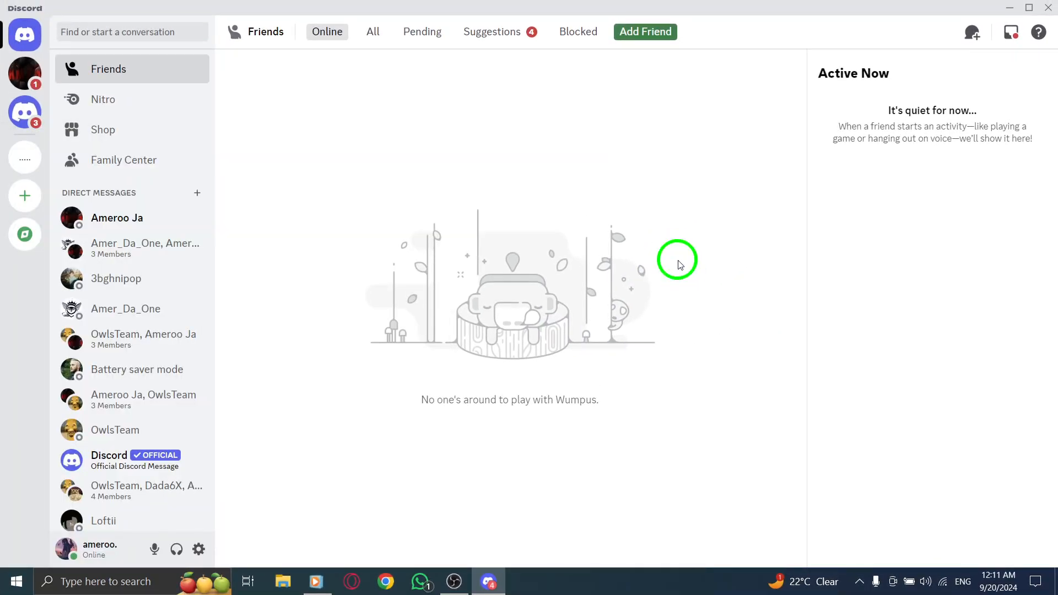
mouse_move(945, 581)
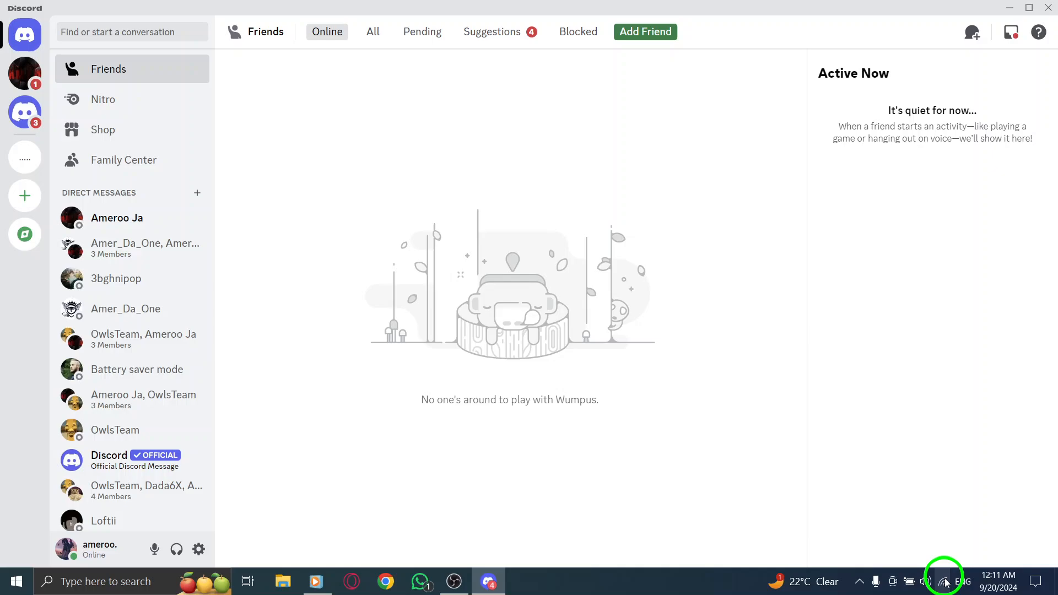
Check the network connection status from the system tray network icon
left_click(945, 581)
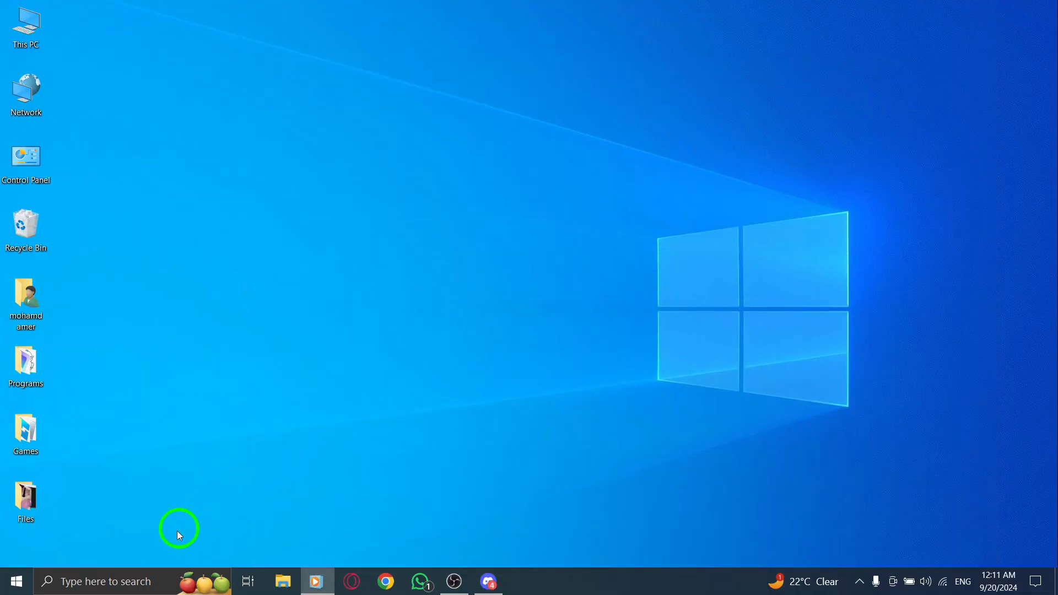
Search Windows and pick Apps & features from the recent results
left_click(101, 580)
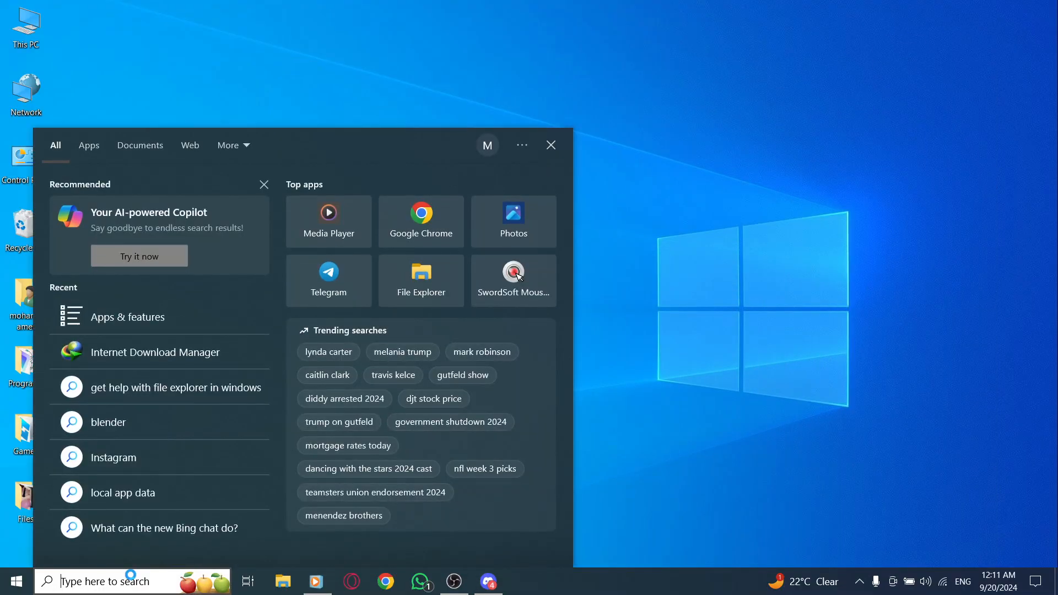
mouse_move(127, 316)
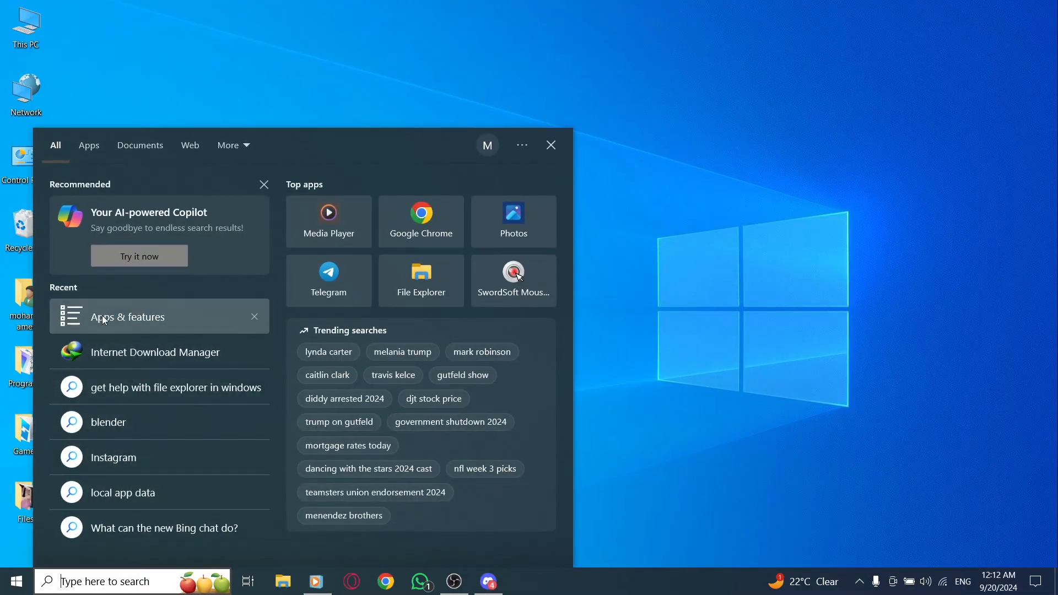
left_click(128, 316)
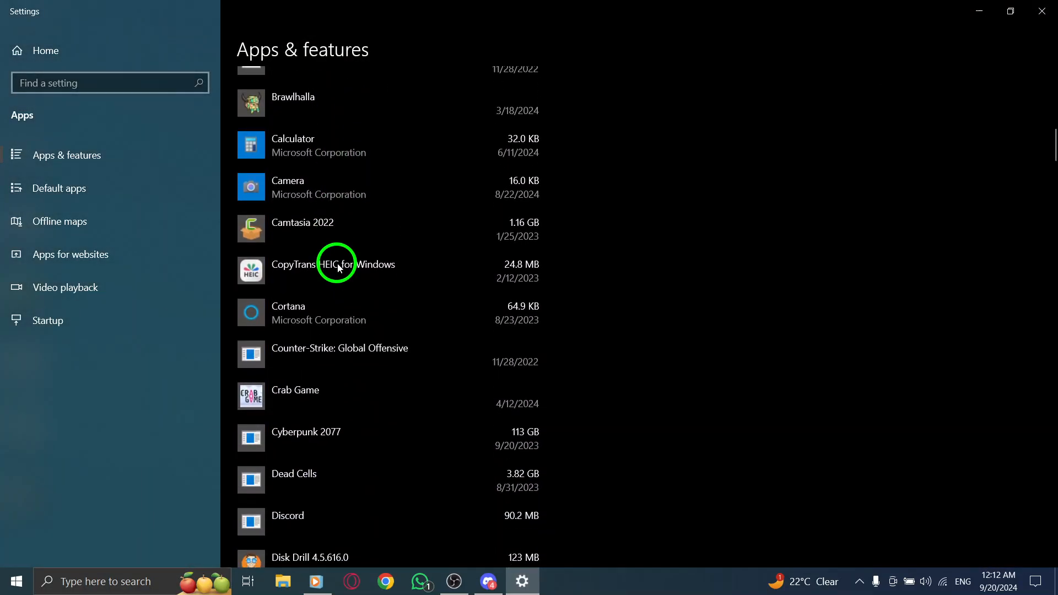
Scroll to Discord in the installed apps list and expand its entry
scroll("down", 3)
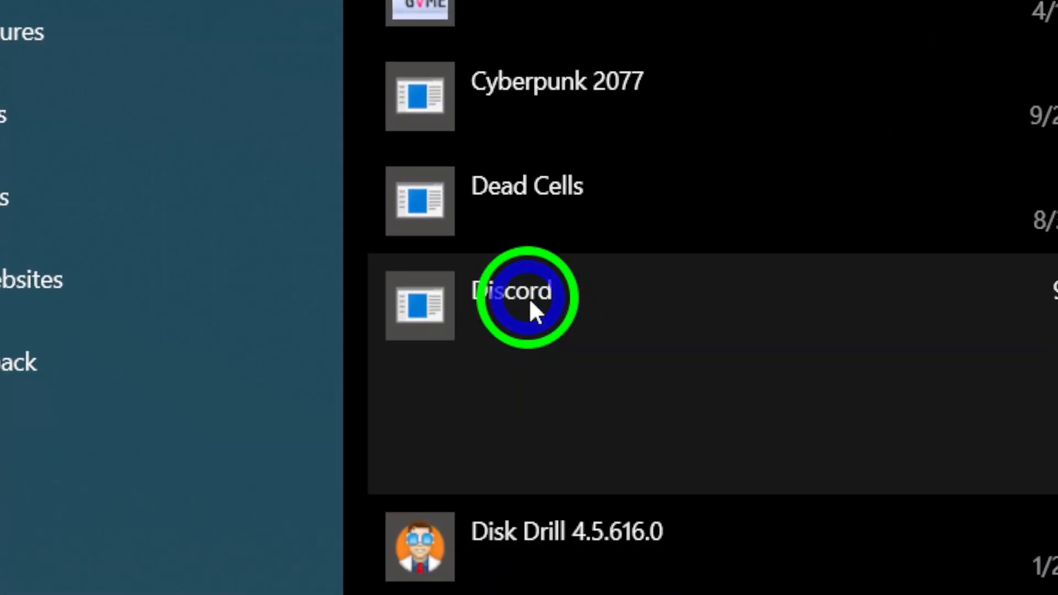
left_click(516, 296)
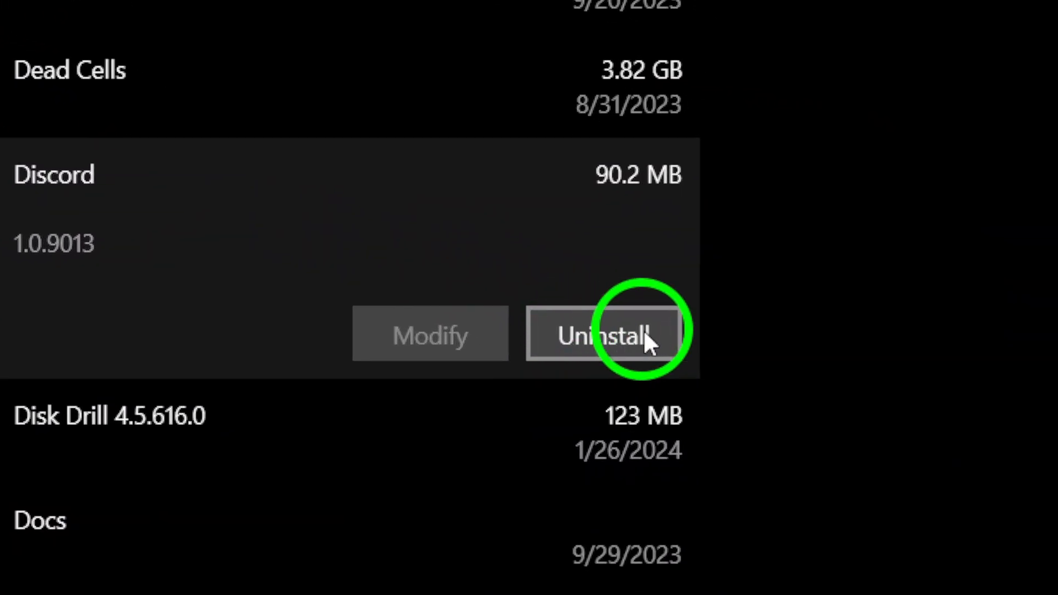